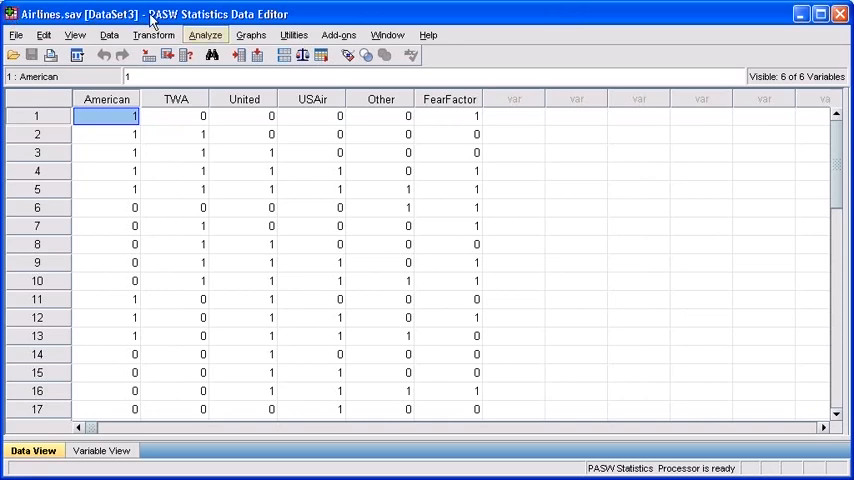
- Open the Define Multiple Response Sets dialog from the Analyze menu
{"action": "left_click", "coordinate": [204, 34]}
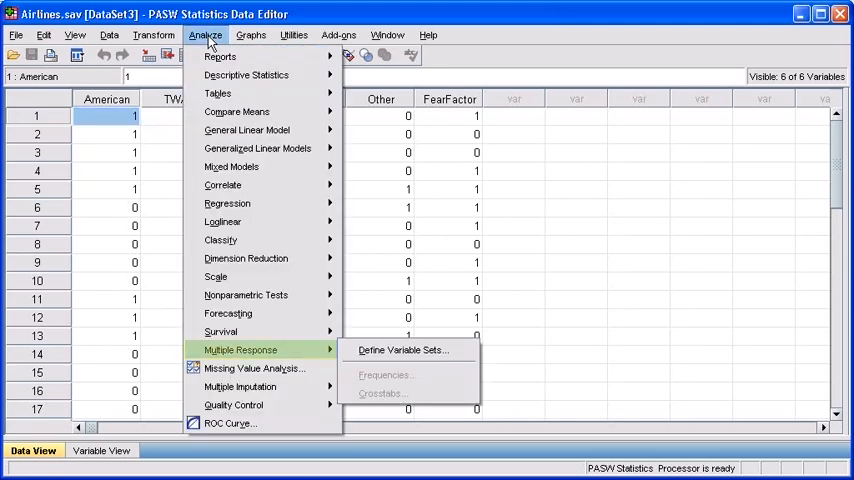
{"action": "mouse_move", "coordinate": [262, 350]}
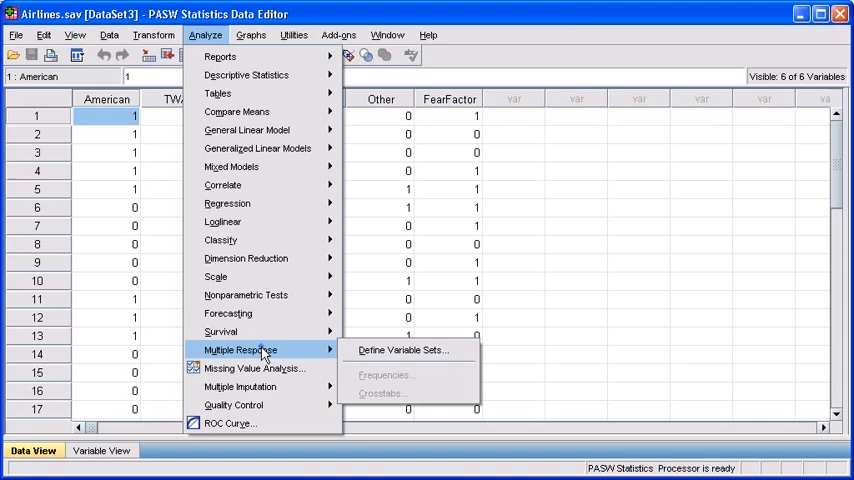
{"action": "mouse_move", "coordinate": [405, 350]}
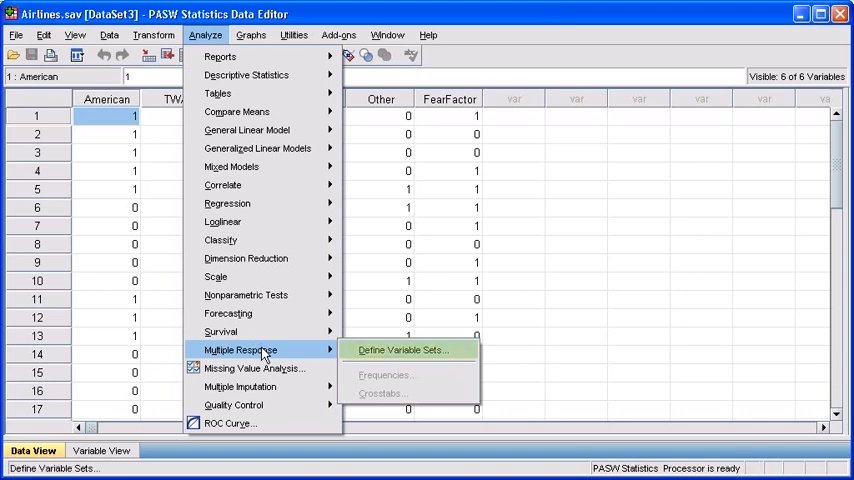
{"action": "mouse_move", "coordinate": [412, 355]}
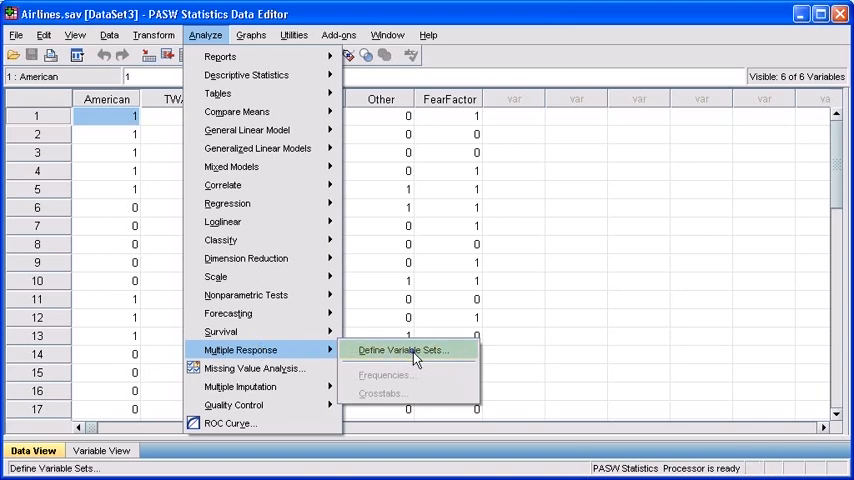
{"action": "left_click", "coordinate": [408, 349]}
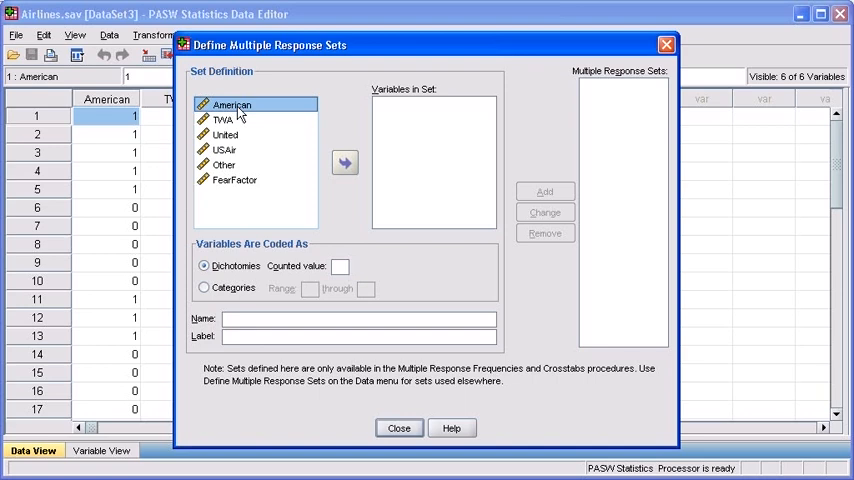
- Move American, TWA, United, USAir and Other into Variables in Set, excluding FearFactor
{"action": "left_click", "coordinate": [344, 162]}
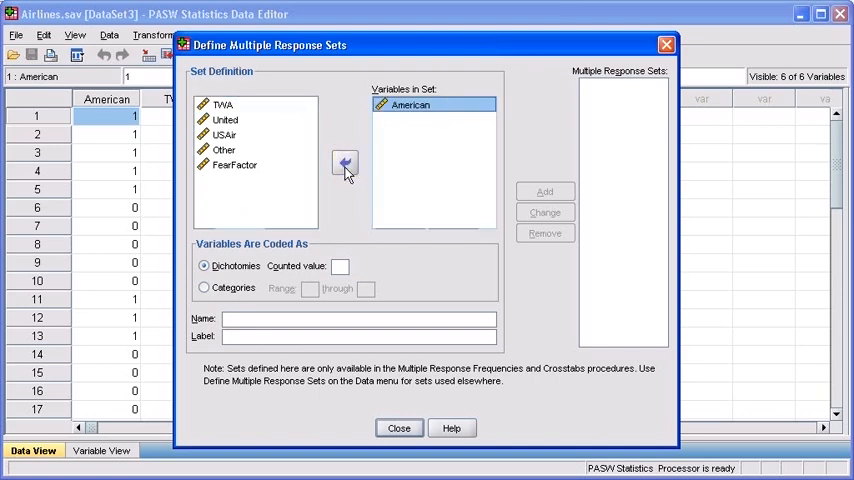
{"action": "left_click", "coordinate": [222, 104]}
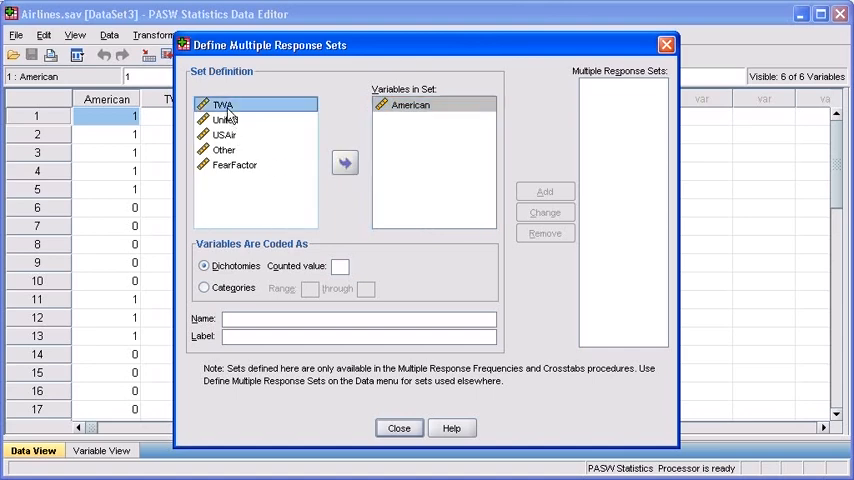
{"action": "left_click", "coordinate": [344, 162]}
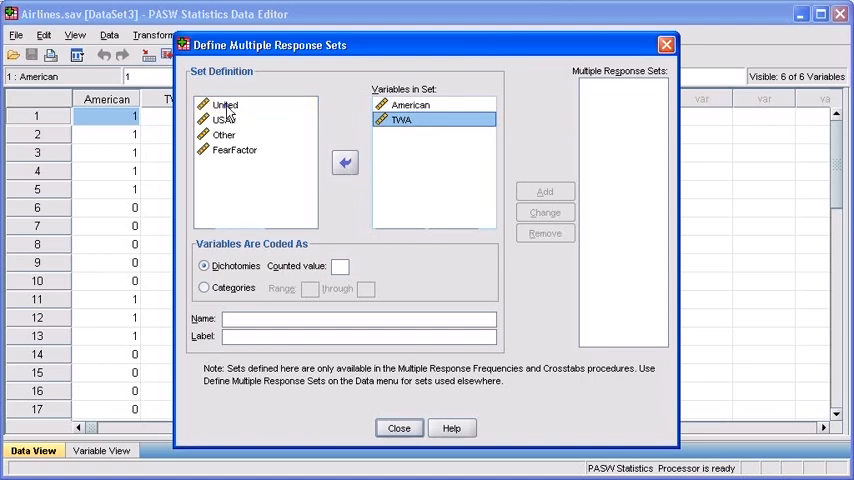
{"action": "left_click", "coordinate": [344, 162]}
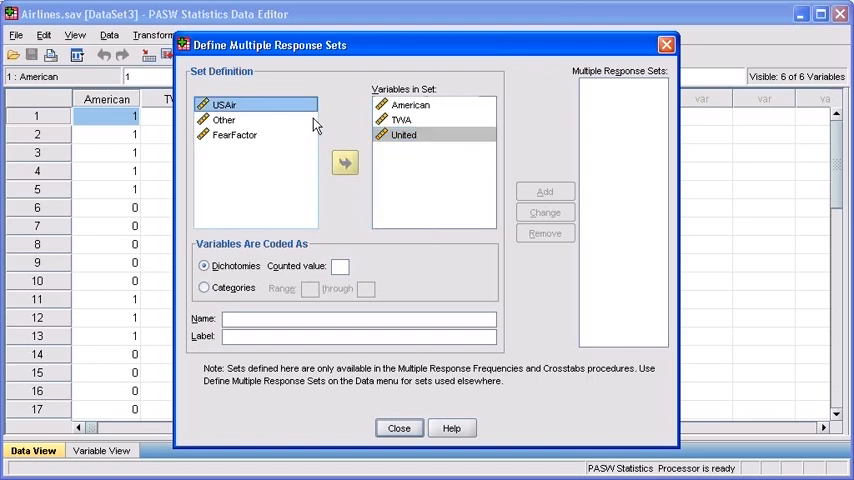
{"action": "left_click", "coordinate": [344, 162]}
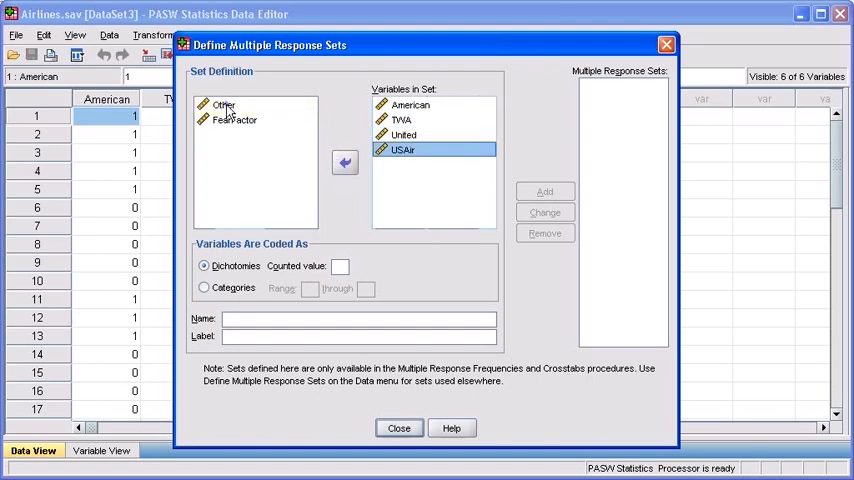
{"action": "left_click", "coordinate": [344, 162]}
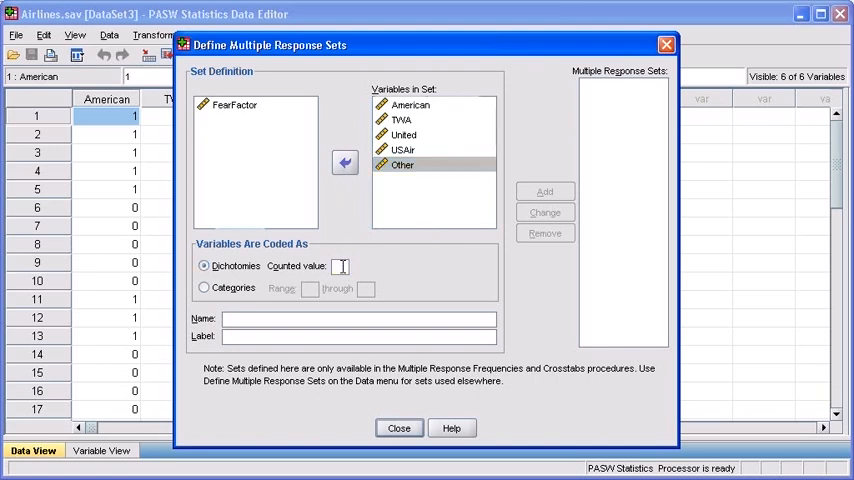
- Enter counted value 1, name 'Airlines' and label 'Airline frequency of response'
{"action": "type", "text": "1"}
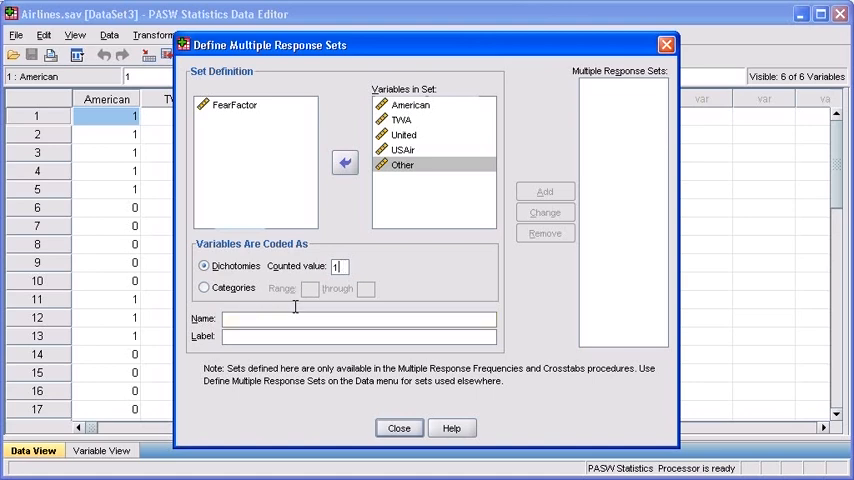
{"action": "type", "text": "A"}
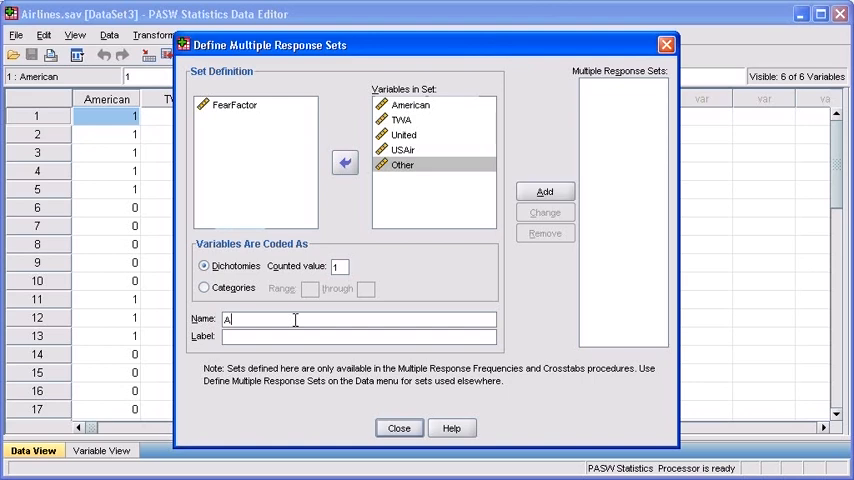
{"action": "type", "text": "irlines"}
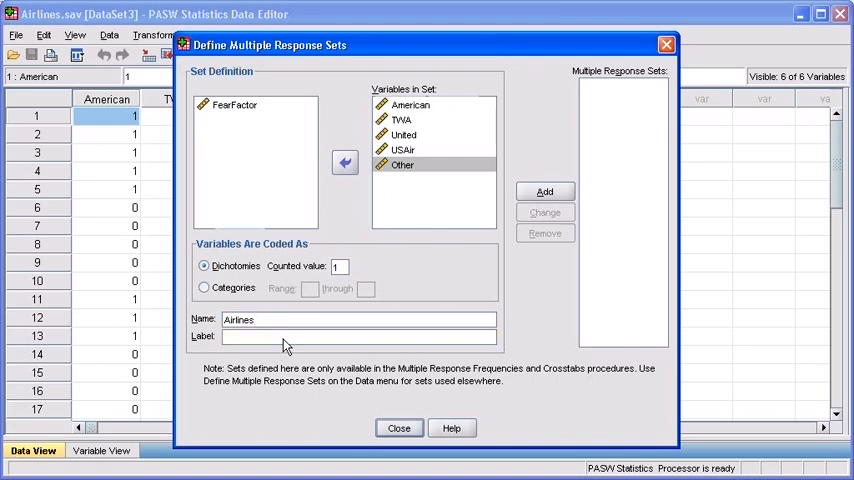
{"action": "type", "text": "Airline frequ"}
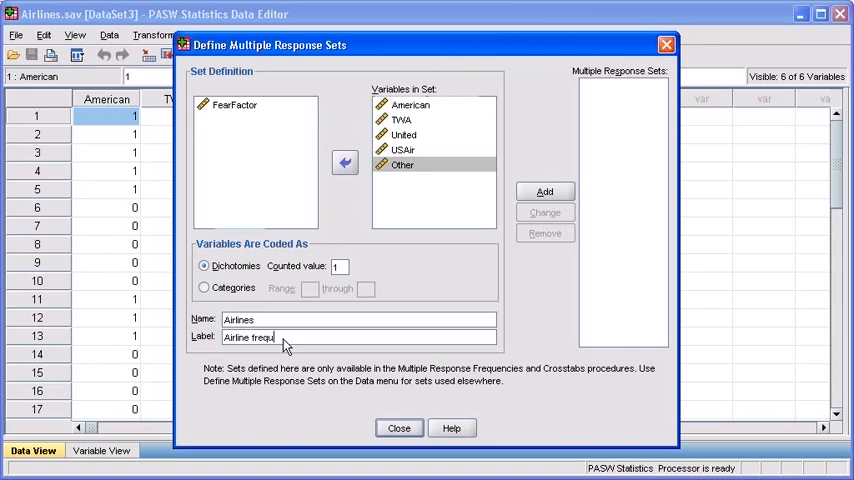
{"action": "type", "text": "ency of response"}
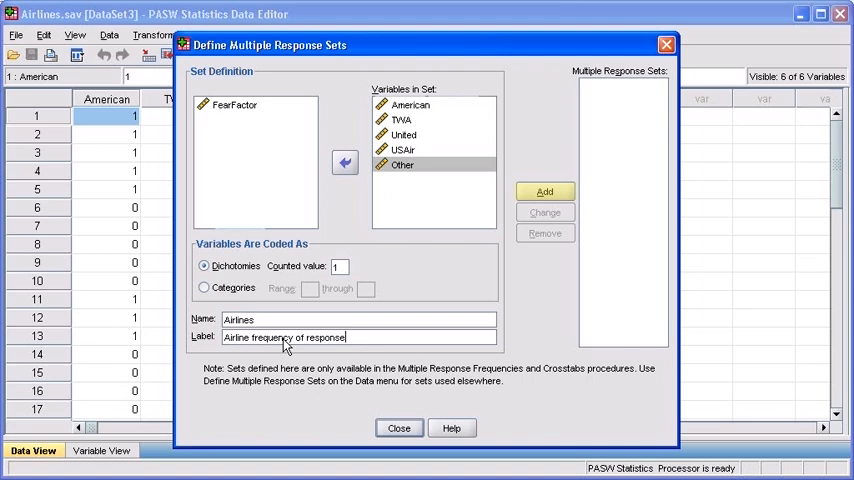
{"action": "mouse_move", "coordinate": [492, 302]}
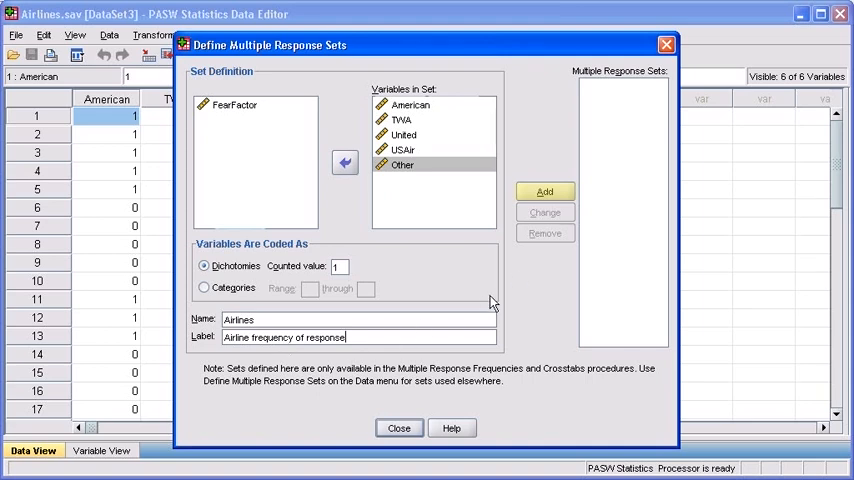
- Add the $Airlines set to the response sets list and close the dialog
{"action": "left_click", "coordinate": [545, 191]}
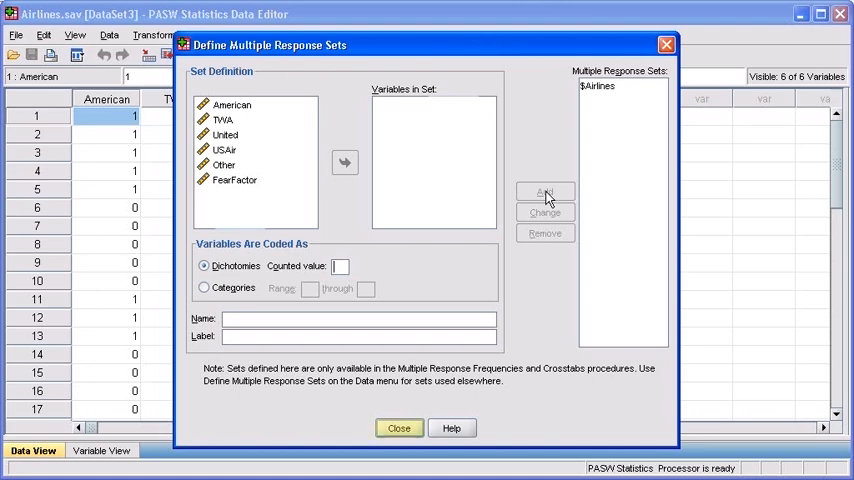
{"action": "left_click", "coordinate": [399, 427]}
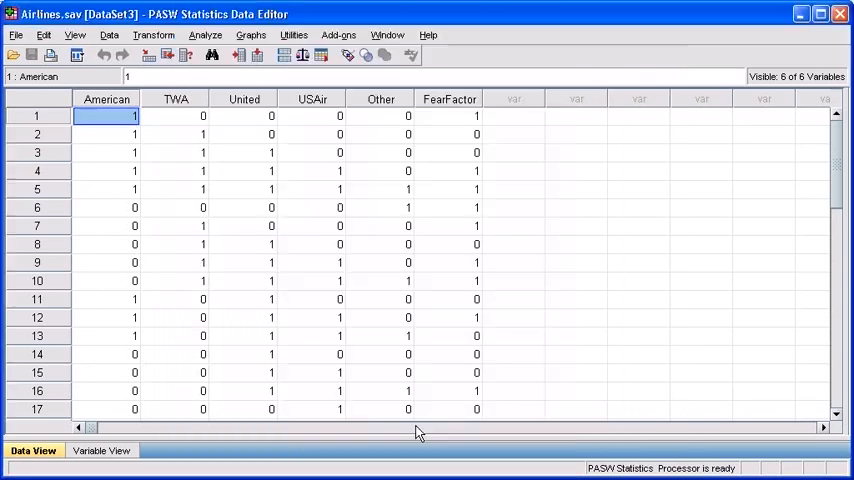